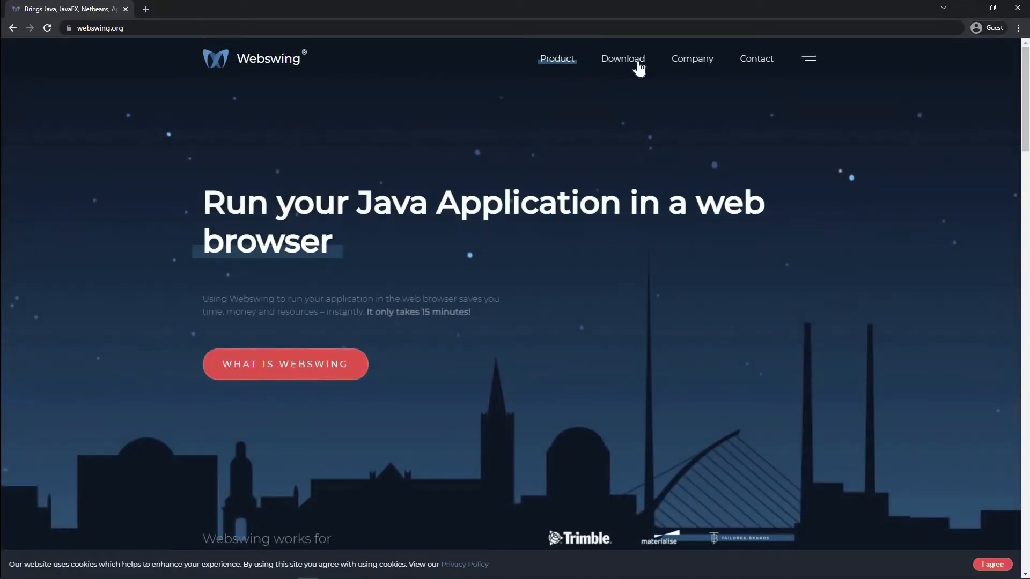
Download the Webswing 21.2.1 evaluation zip from the webswing.org downloads page.
click(621, 59)
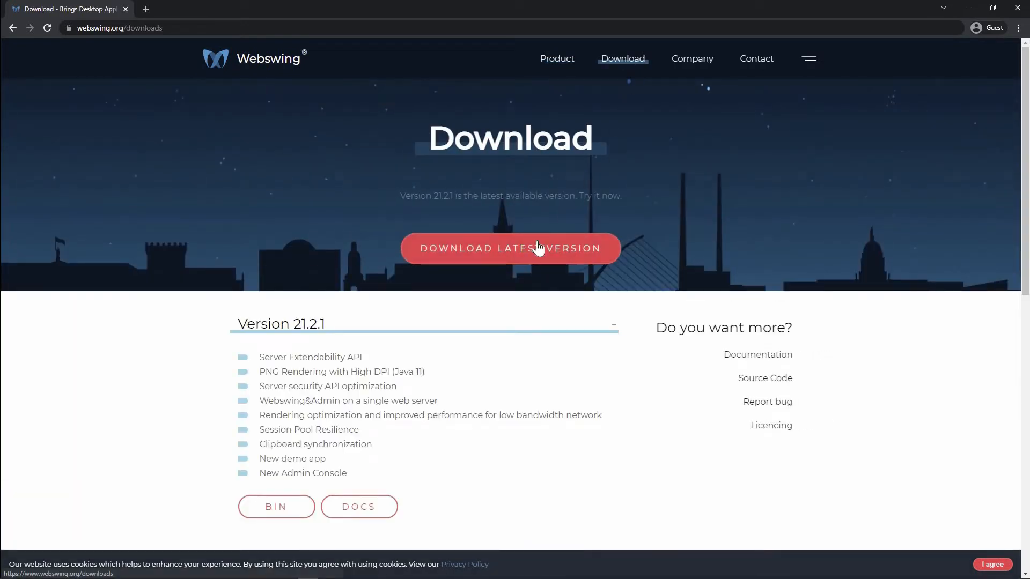
click(510, 248)
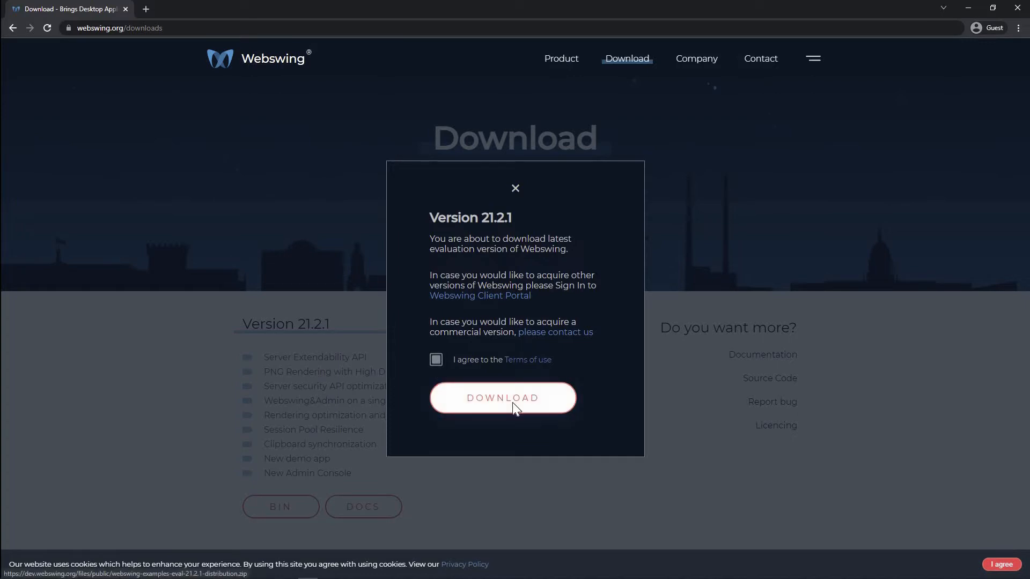
click(503, 397)
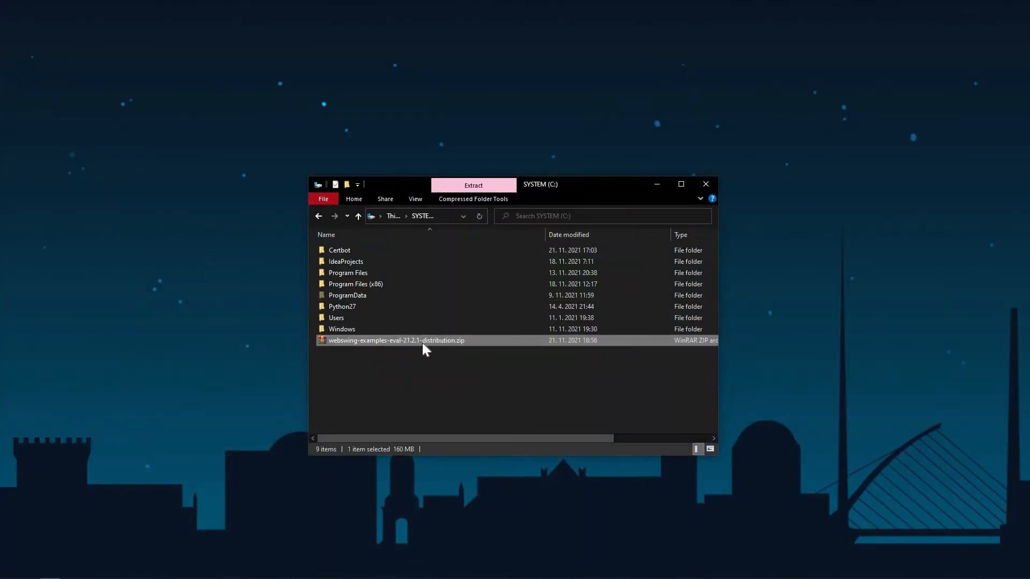
Extract the zip, enter webswing-examples-eval-21.2.1 and run webswing&admin.bat.
double_click(395, 340)
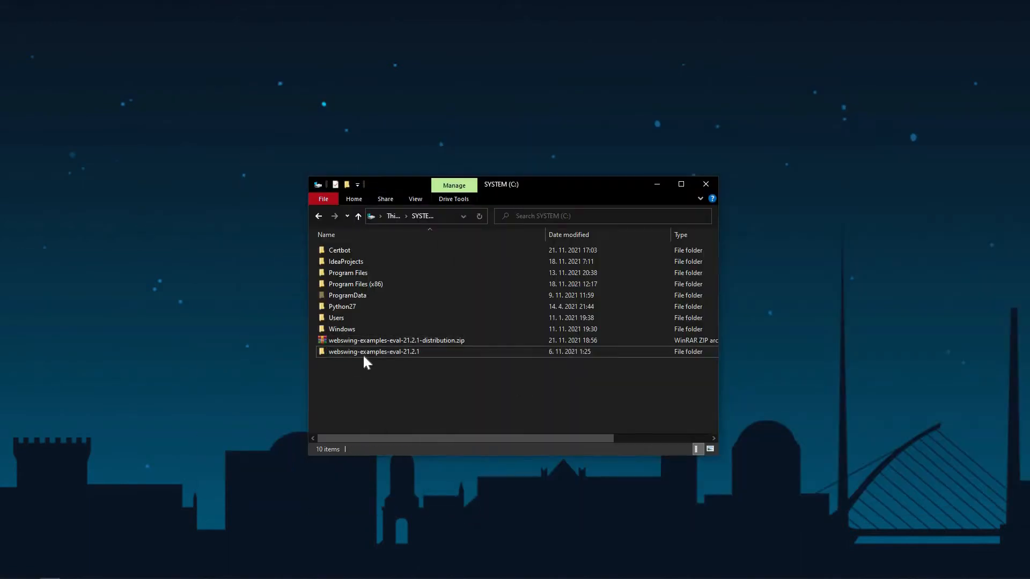
double_click(373, 351)
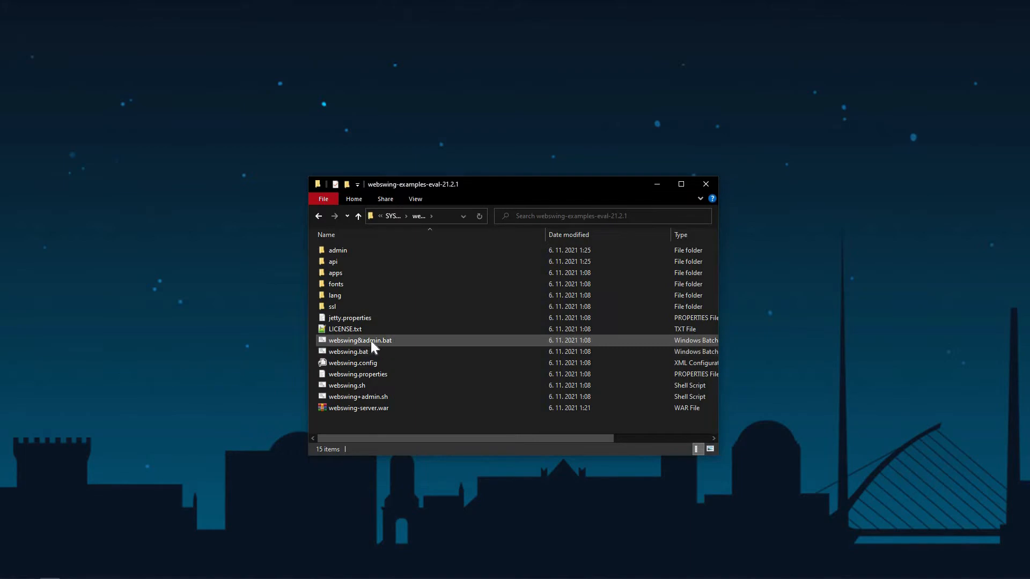
double_click(359, 340)
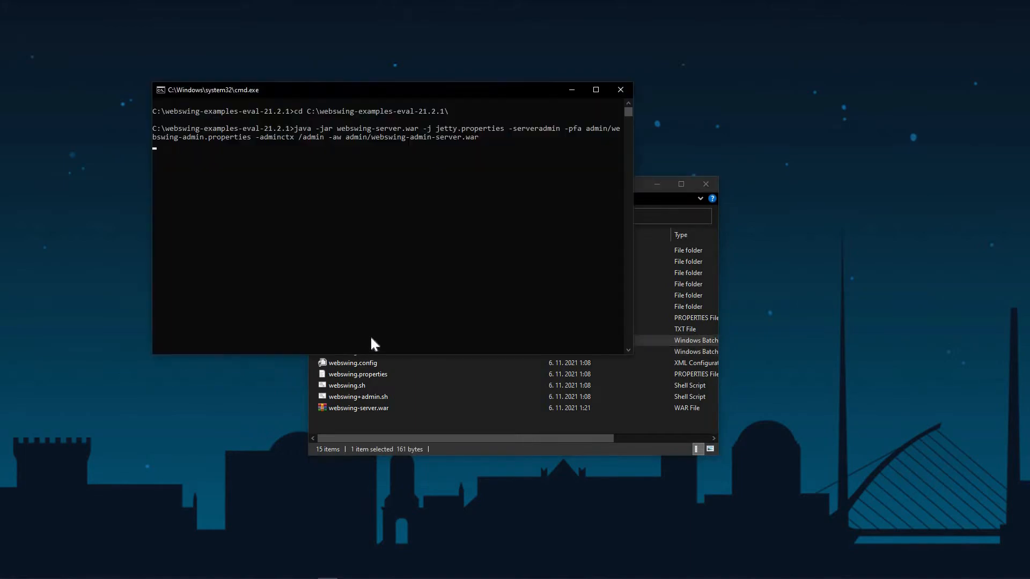
Maximize the Command Prompt window and scroll through the Webswing server startup log.
click(595, 89)
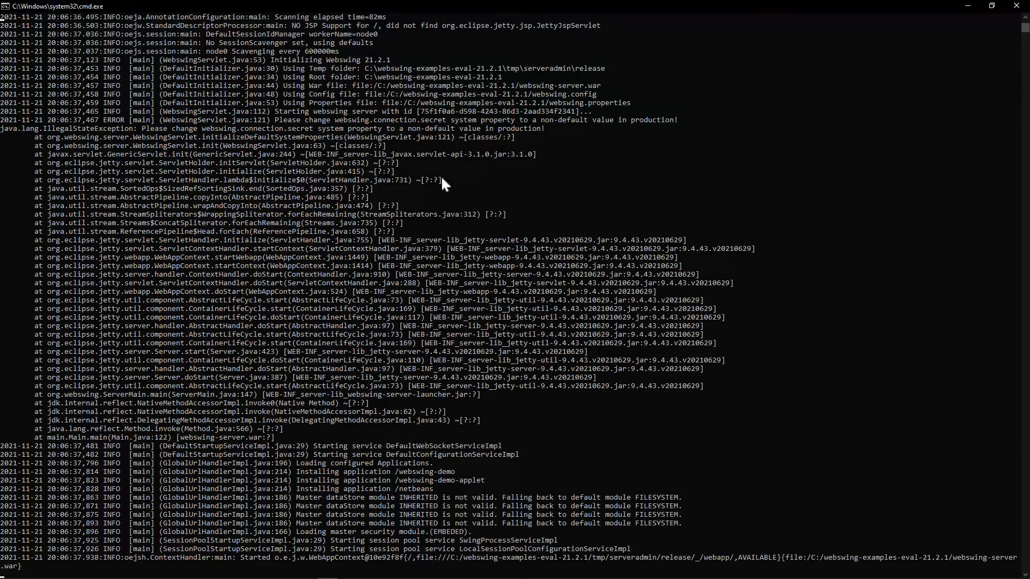
scroll(down, 3)
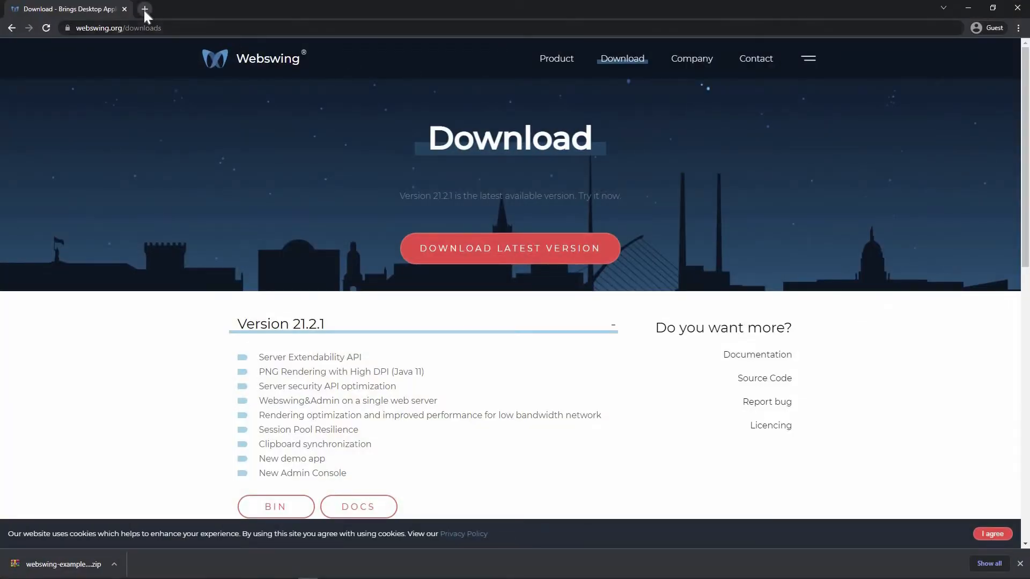
text(localhost:8080)
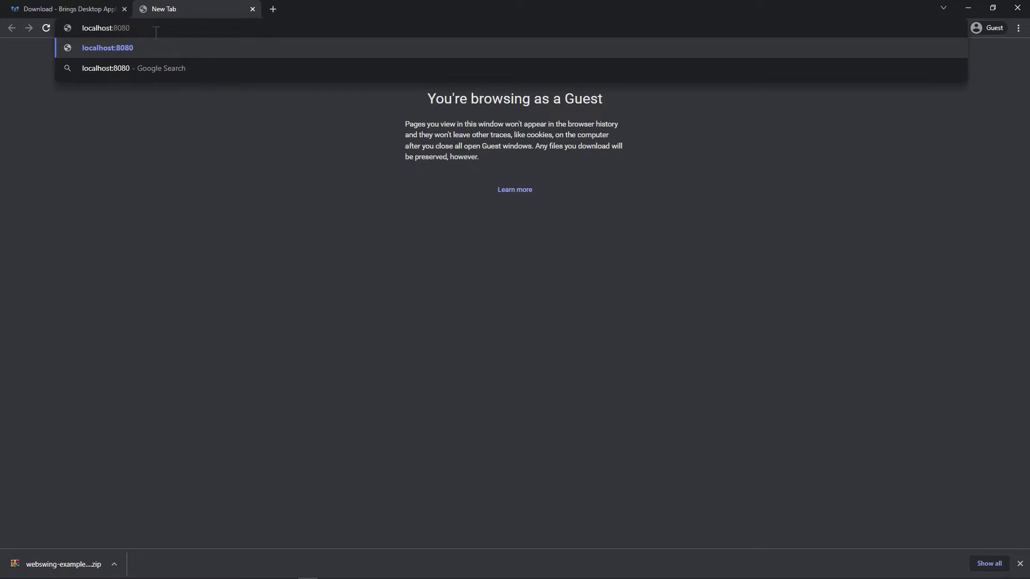
key(Enter)
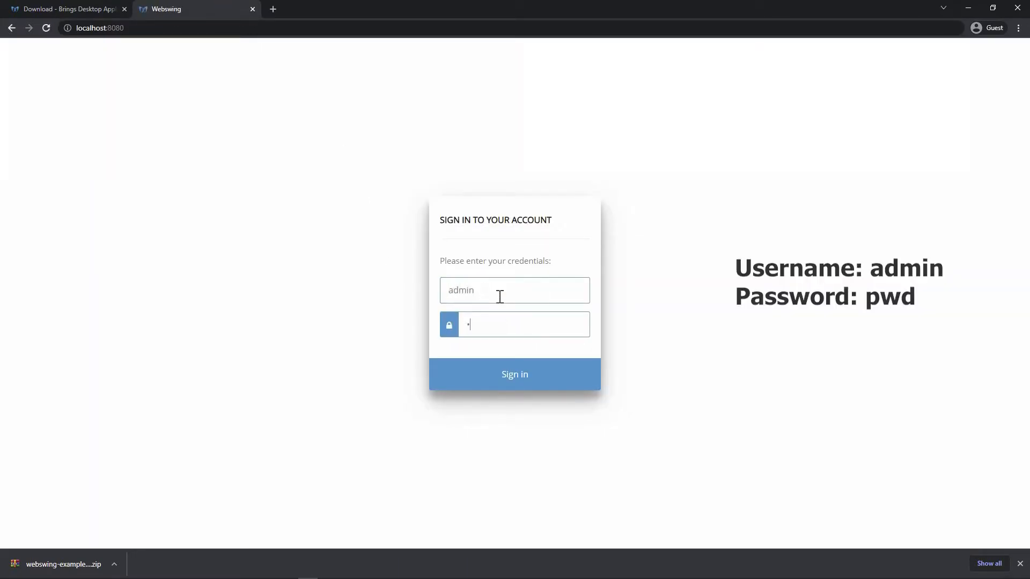
click(514, 374)
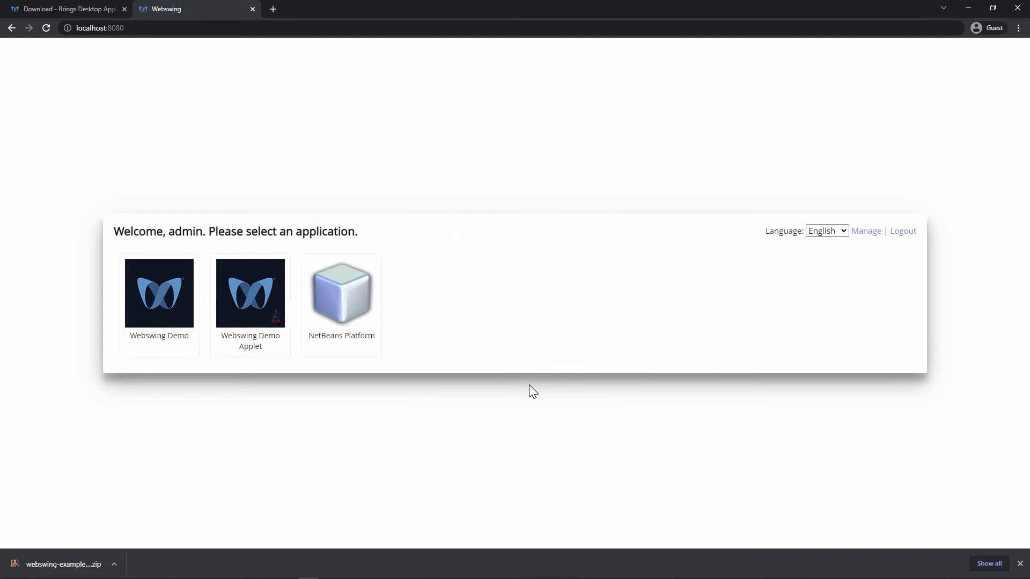
mouse_move(866, 231)
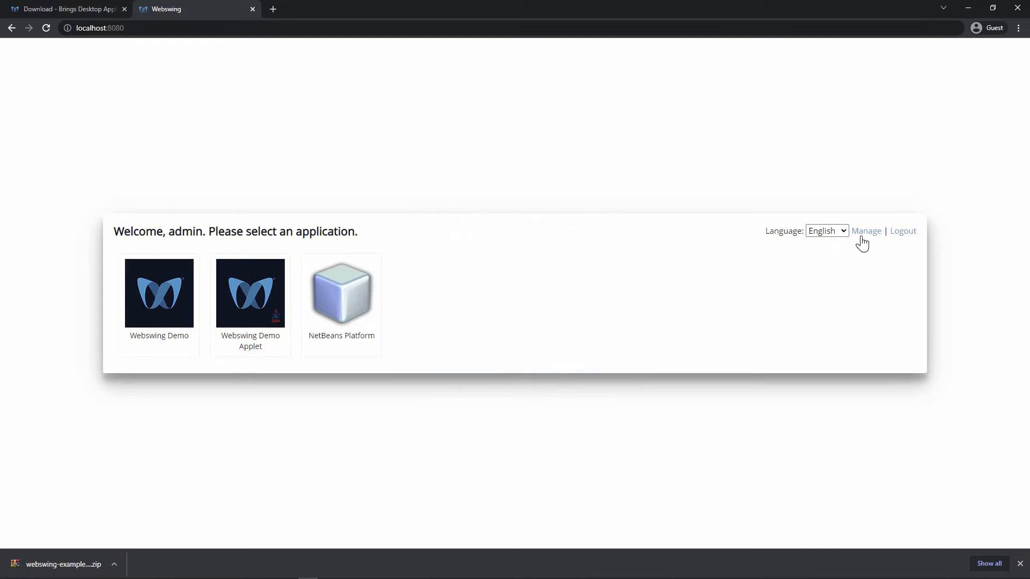
Open the Webswing admin console and show the configured applications list.
click(866, 230)
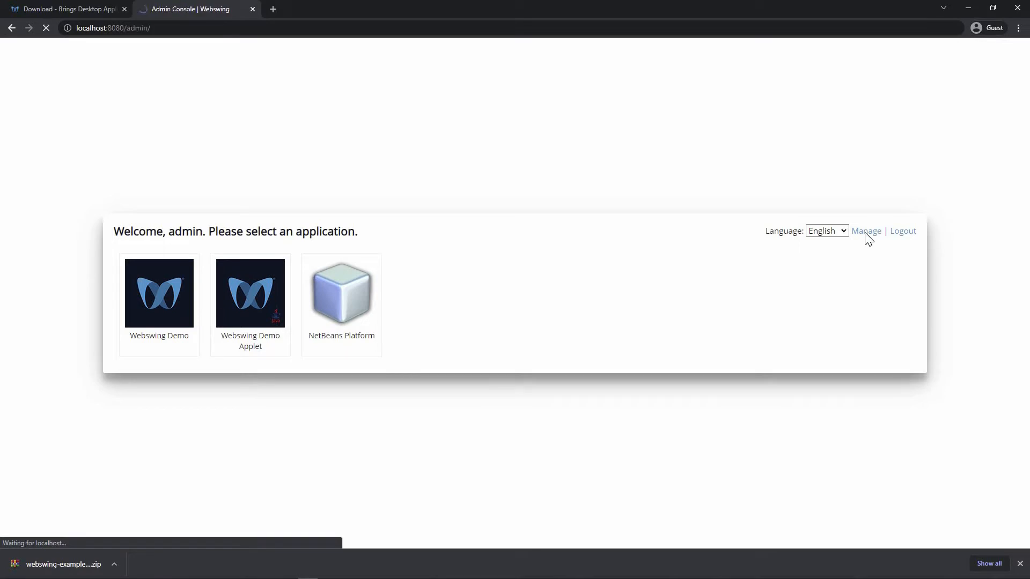
click(866, 231)
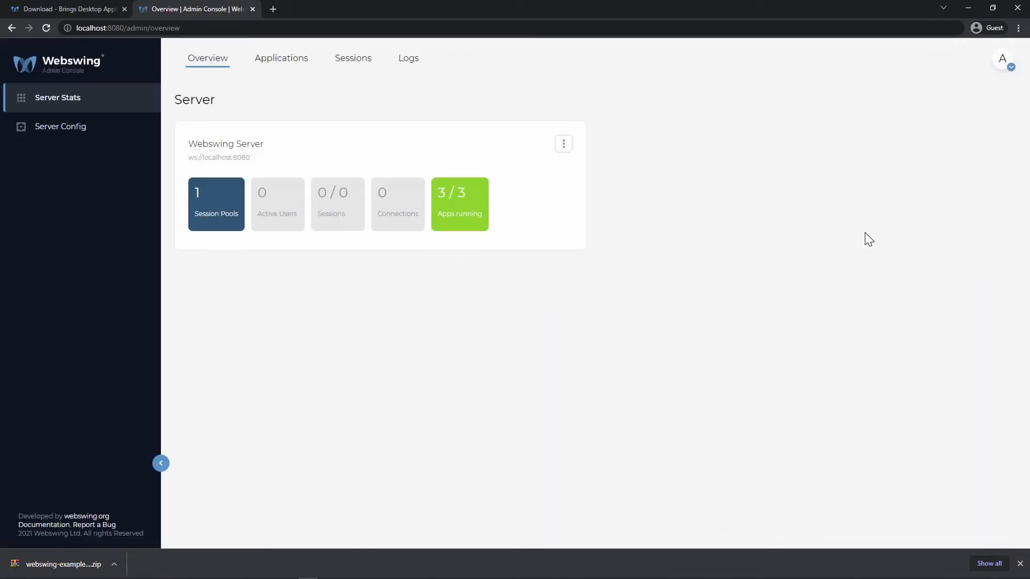
mouse_move(350, 86)
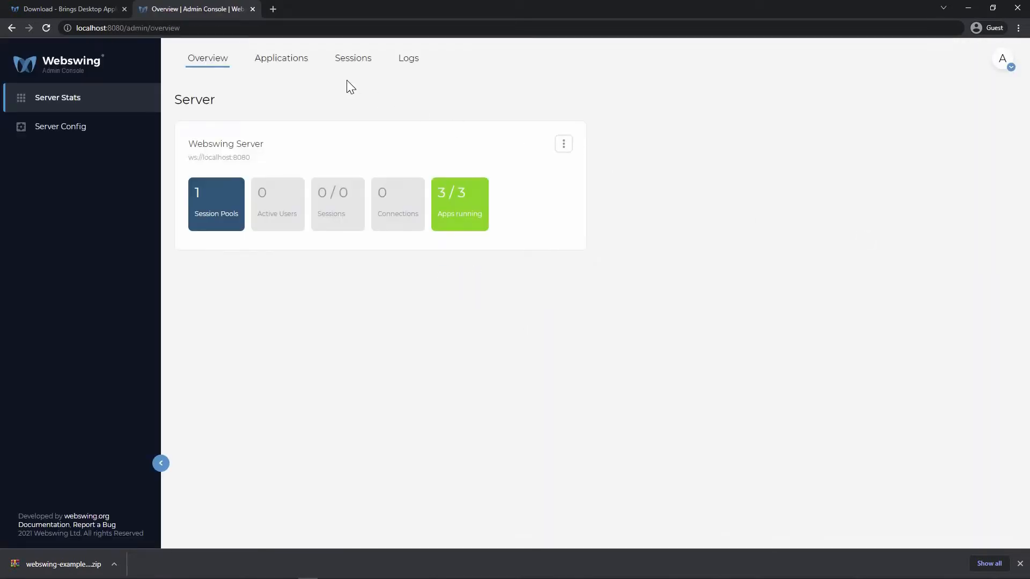
click(280, 58)
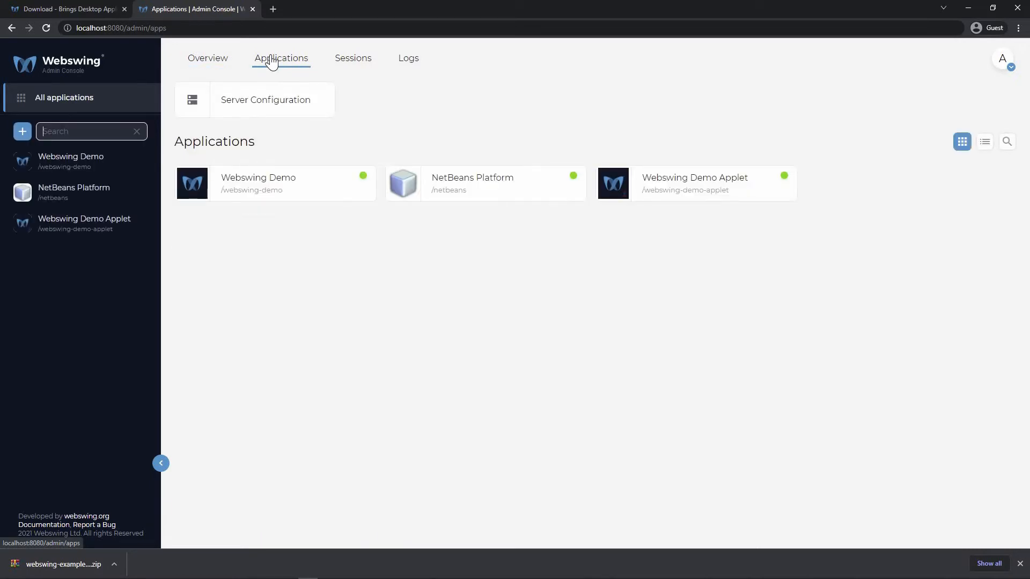
Add a new application named flatlaf and open its settings page.
click(21, 132)
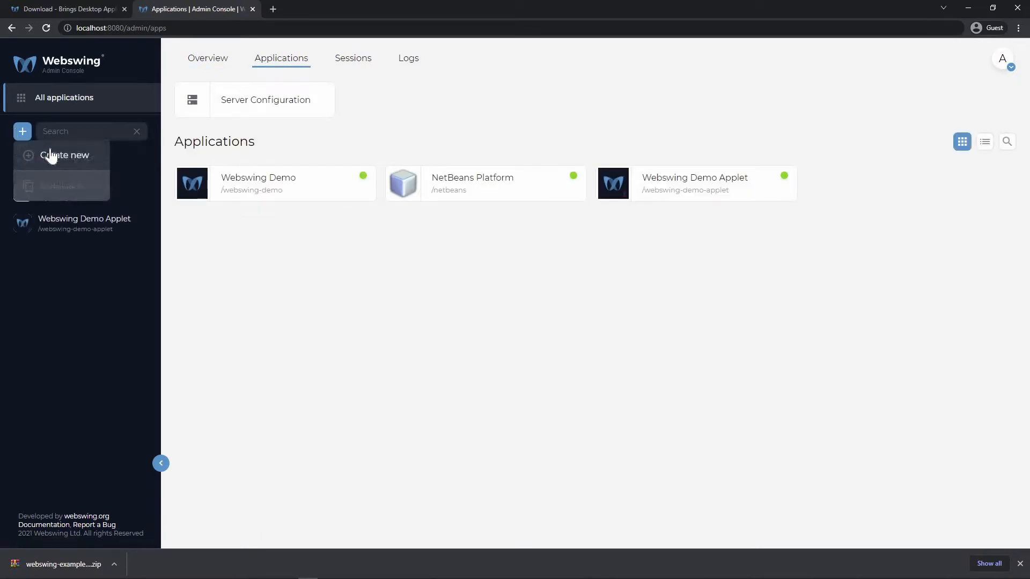
click(64, 155)
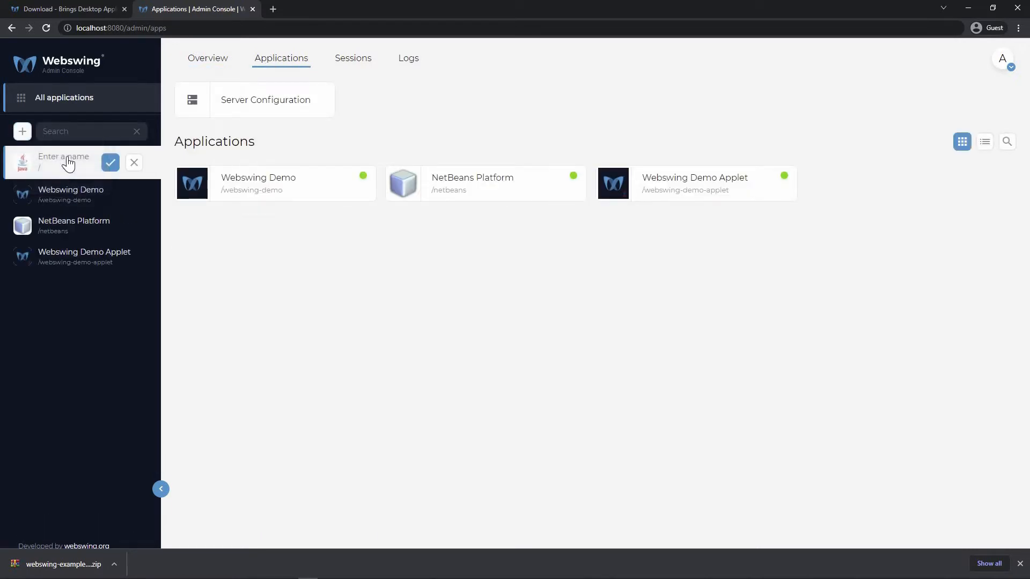
text(flatlaf)
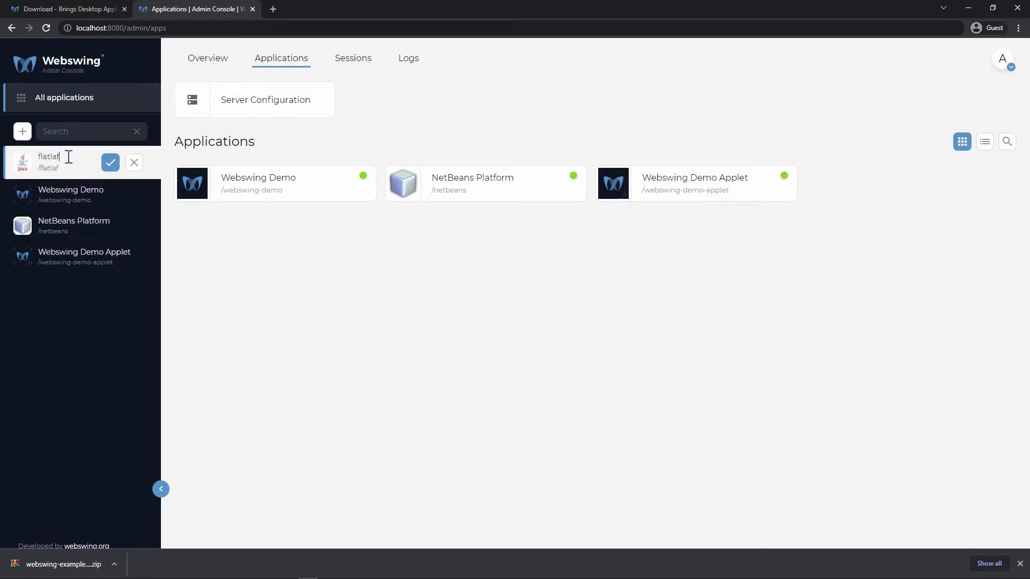
click(110, 162)
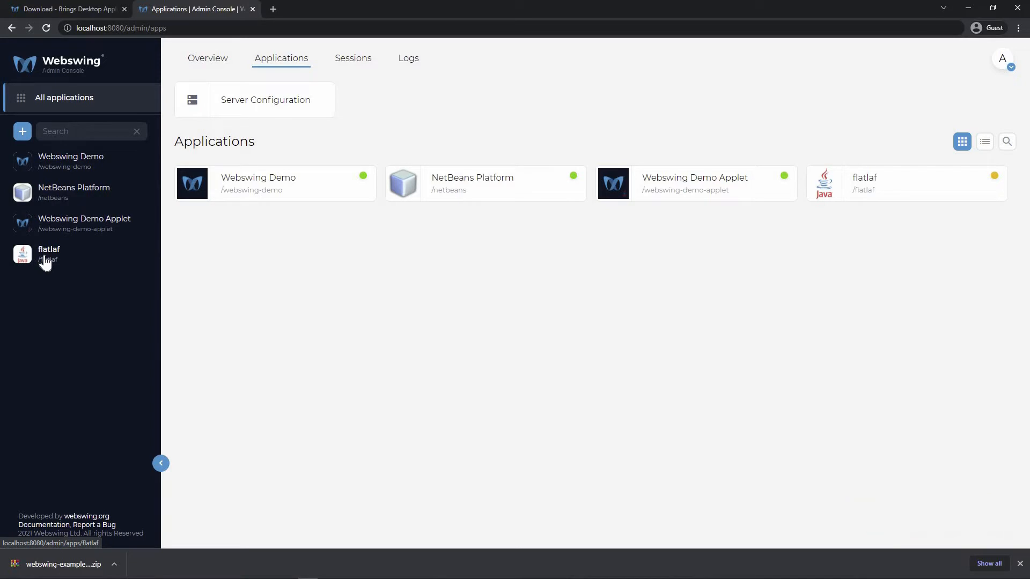
click(48, 254)
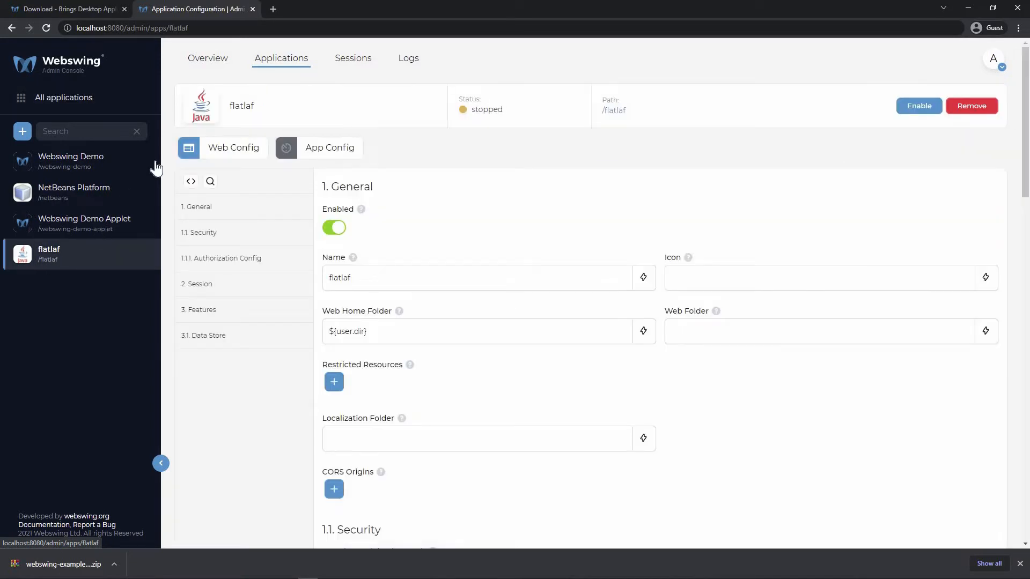
Go to formdev.com/flatlaf and download the FlatLaf demo jar from the Demo section.
text(formdev.com/flatlaf/)
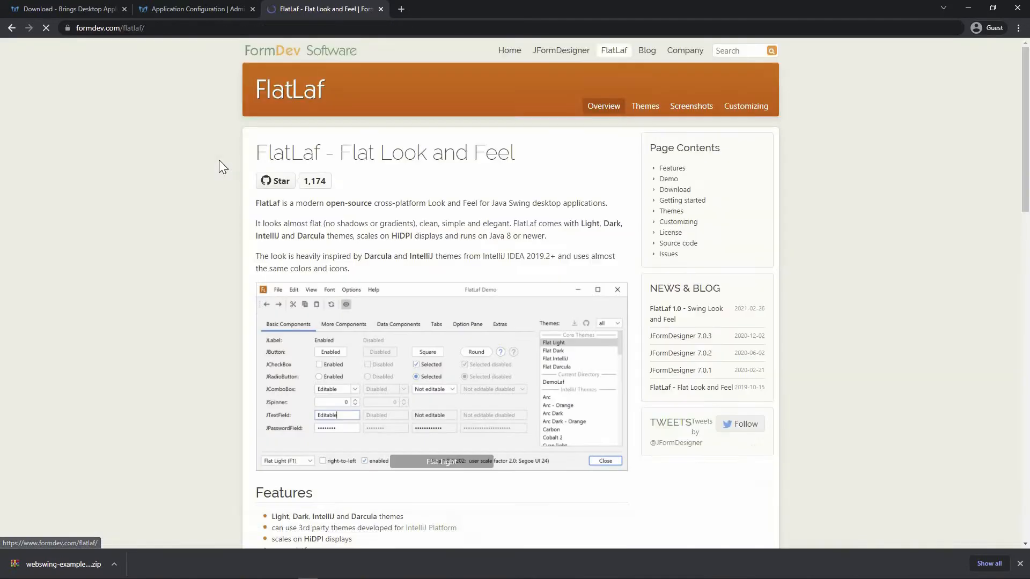
scroll(down, 3)
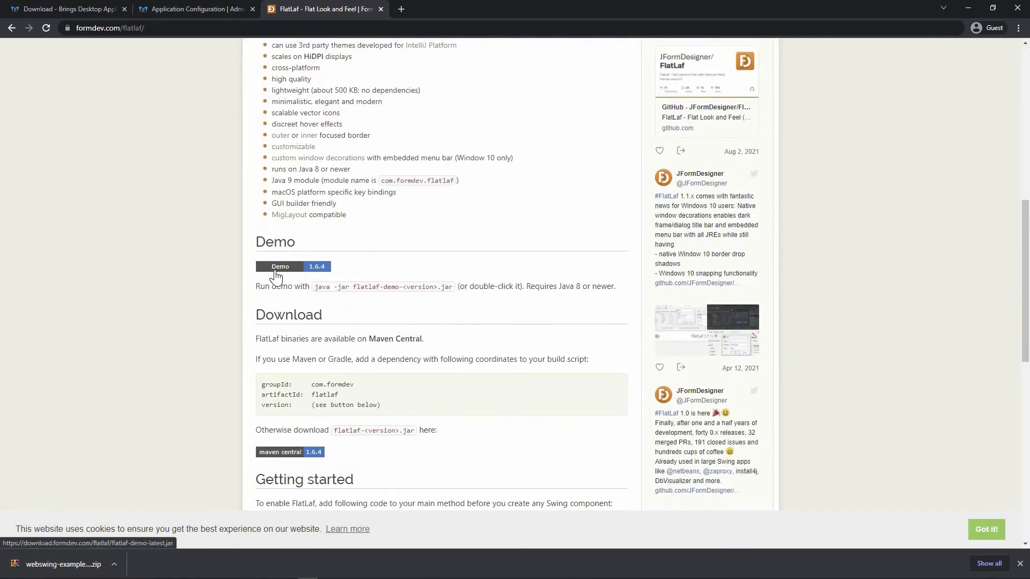
click(280, 266)
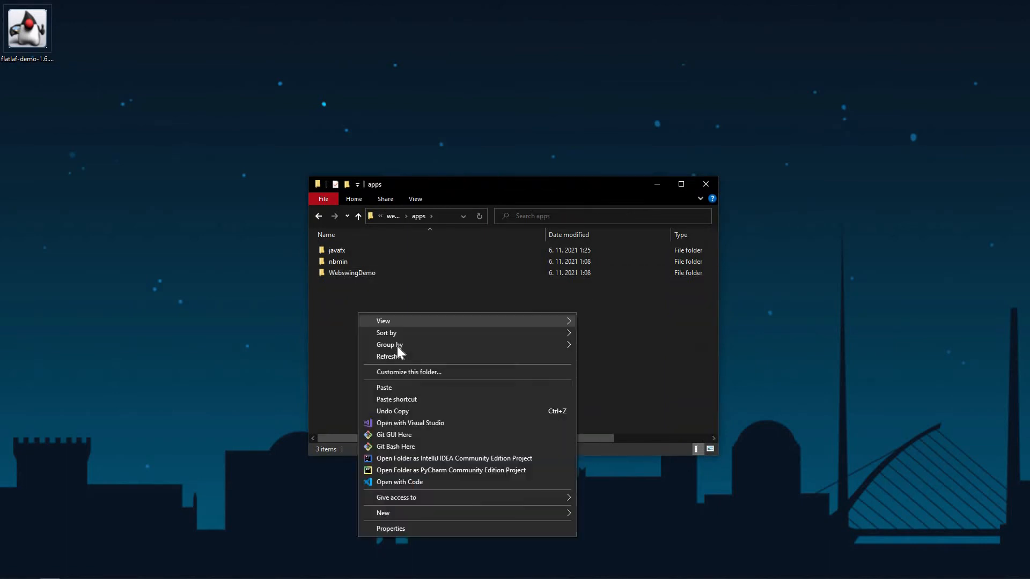
Create a new folder named Flatlaf inside apps and open it.
click(383, 512)
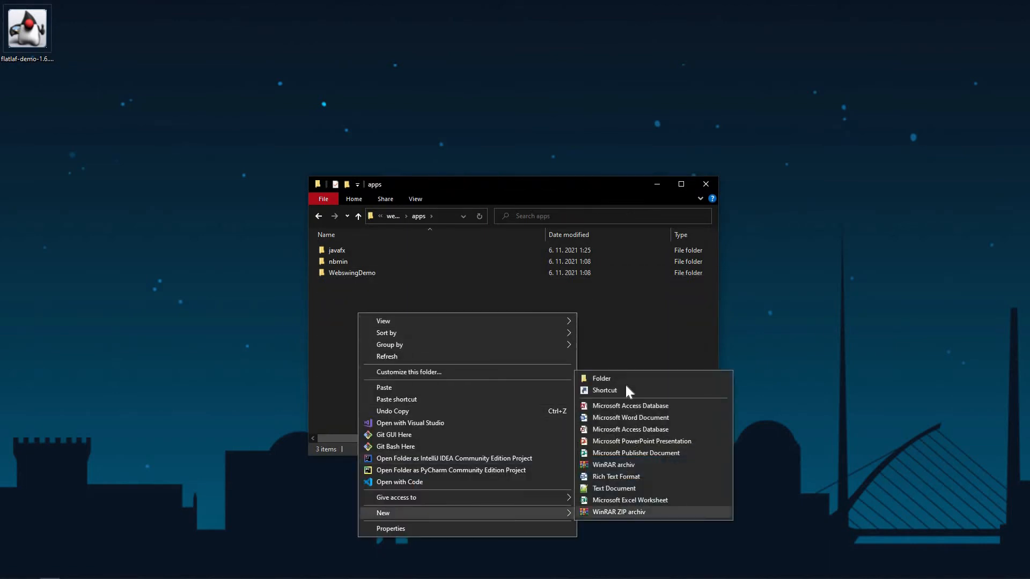
click(600, 378)
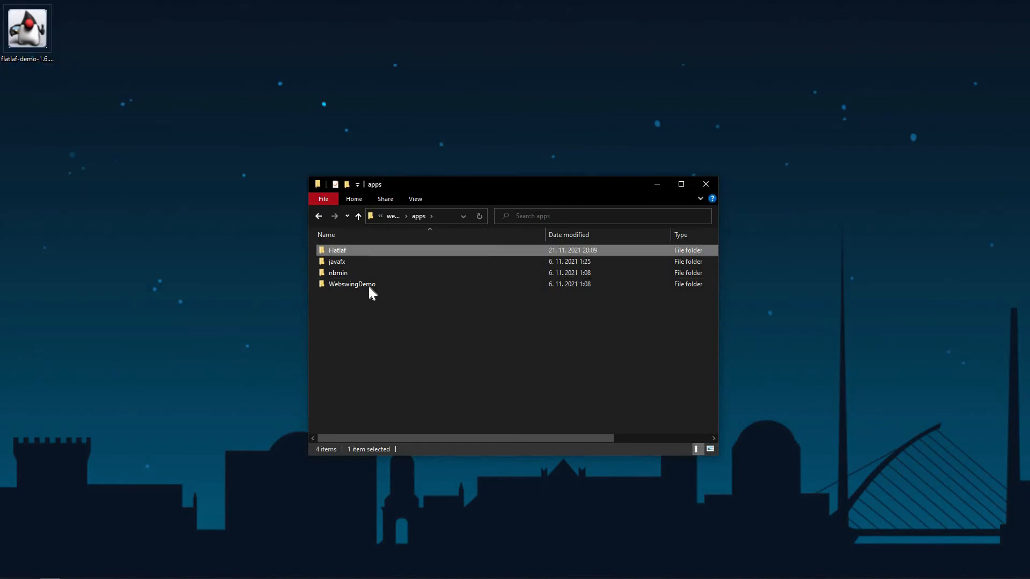
double_click(336, 250)
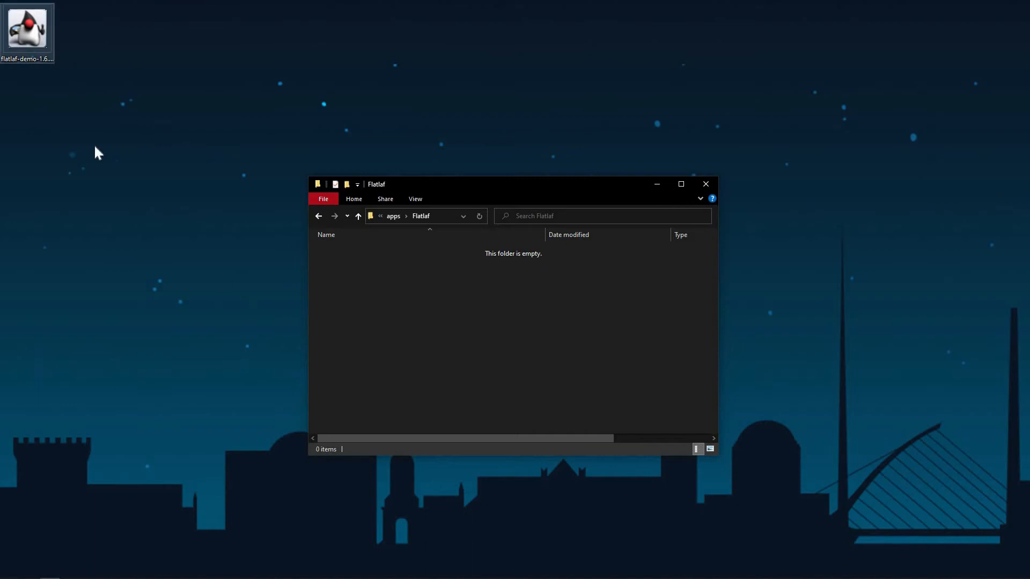
mouse_move(477, 334)
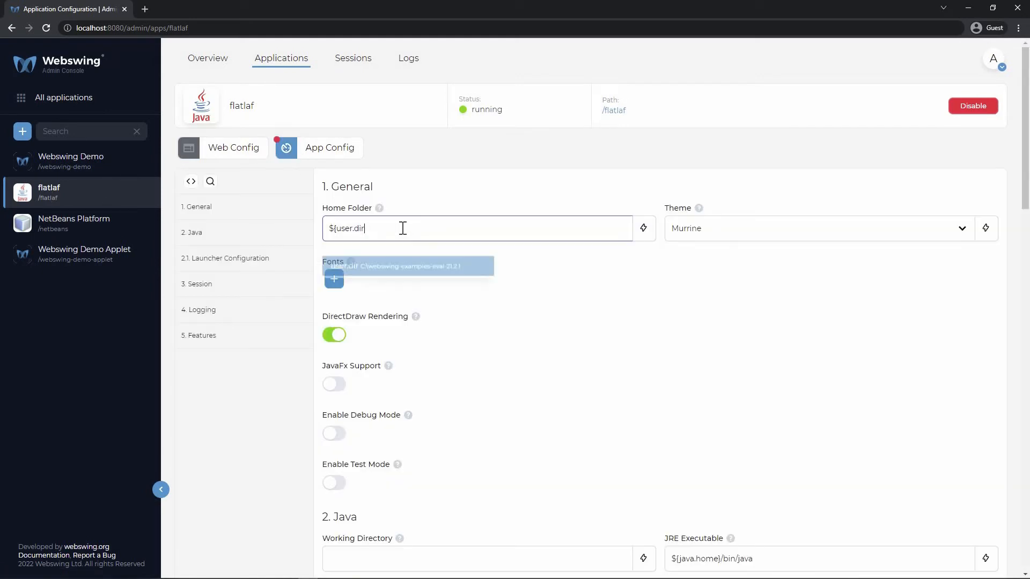
Set home folder ${webswing.rootDir}/apps/Flatlaf, class path *.jar, main class FlatLafDemo, and apply.
text(${webswing.rootDir}/apps/Flatlaf)
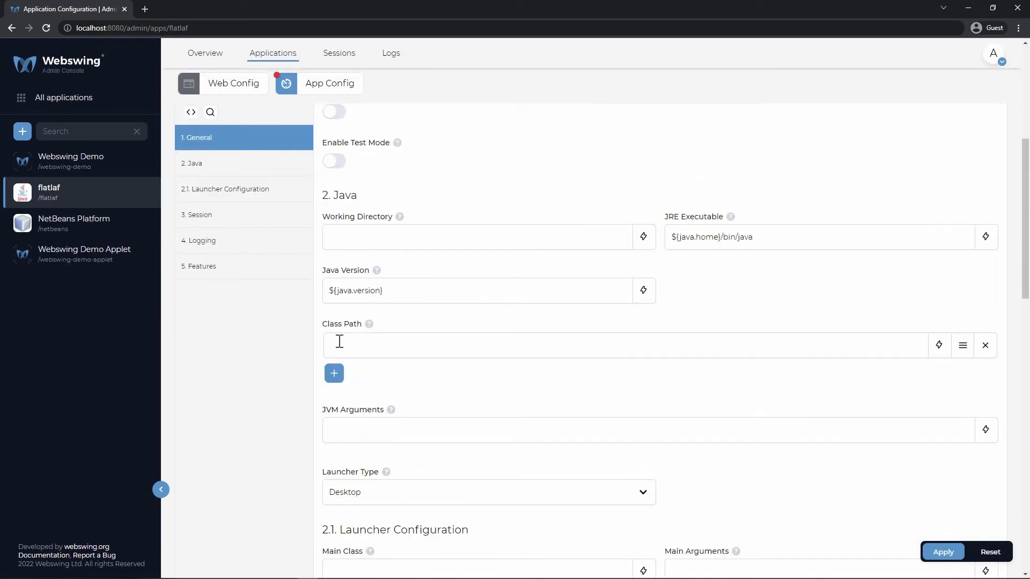
text(*.jar)
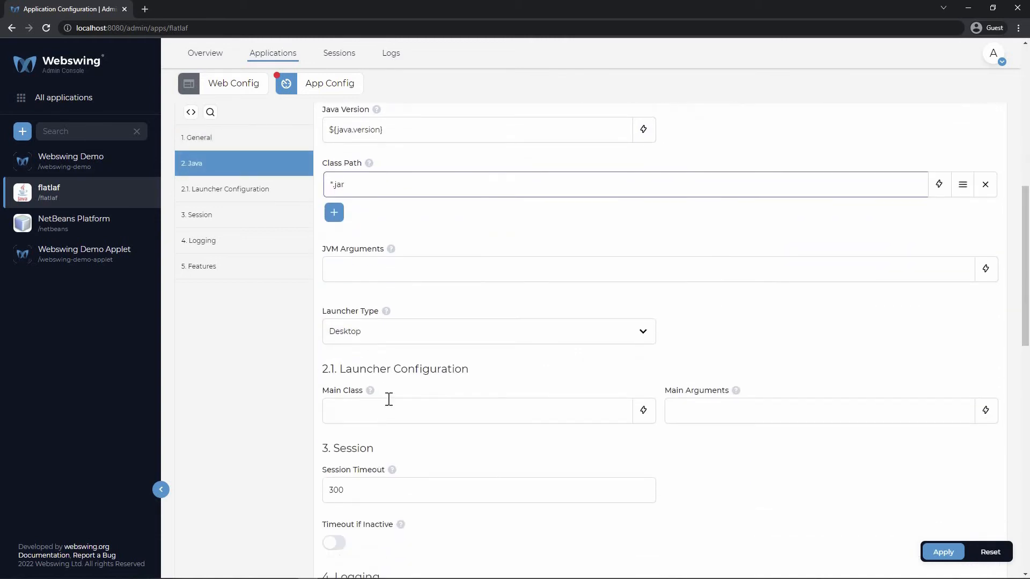
text(com.formdev.flatlaf.demo.FlatLafDemo)
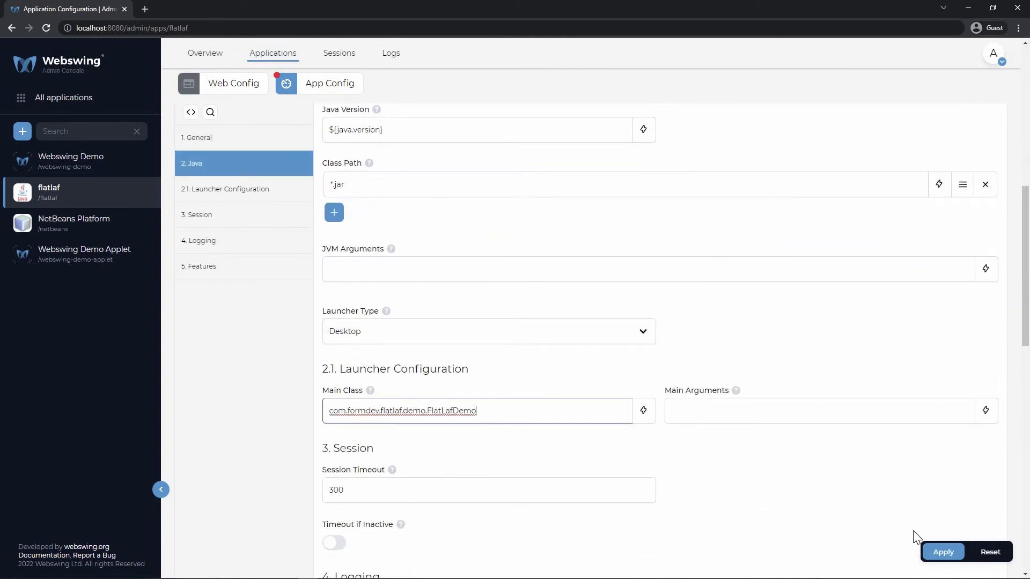
click(942, 552)
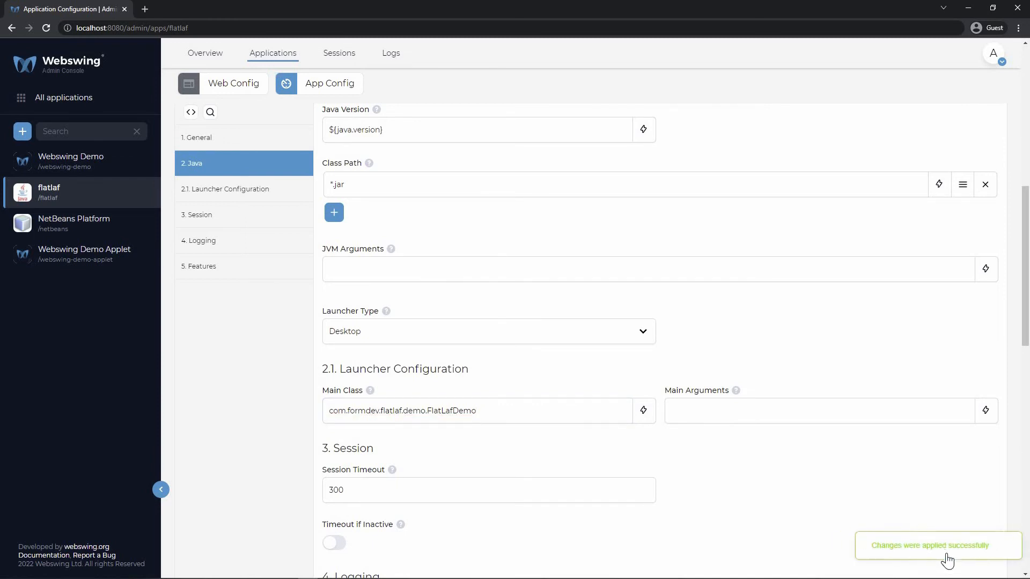
mouse_move(995, 55)
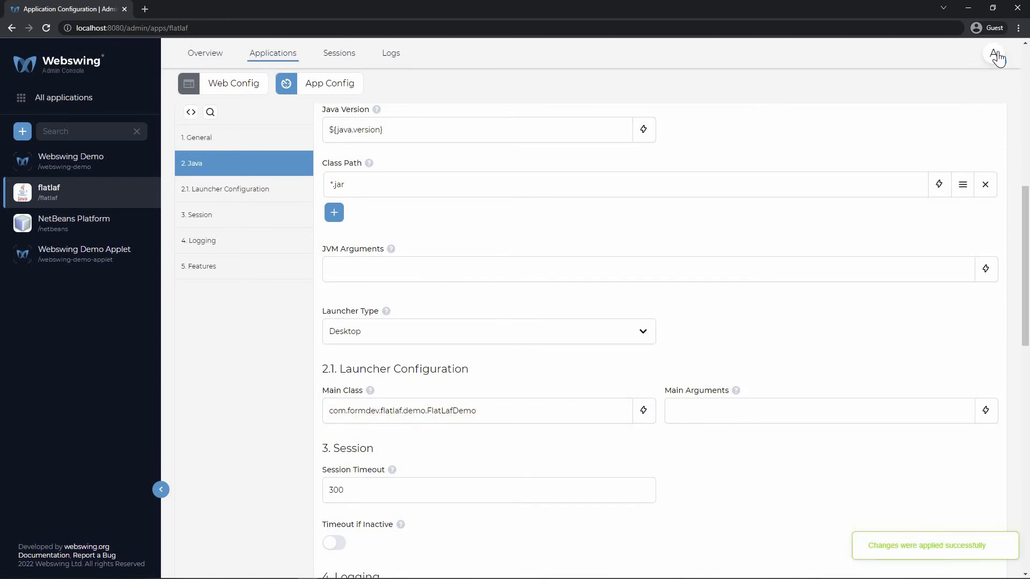
Exit the admin console from the avatar menu and launch the flatlaf application.
click(995, 54)
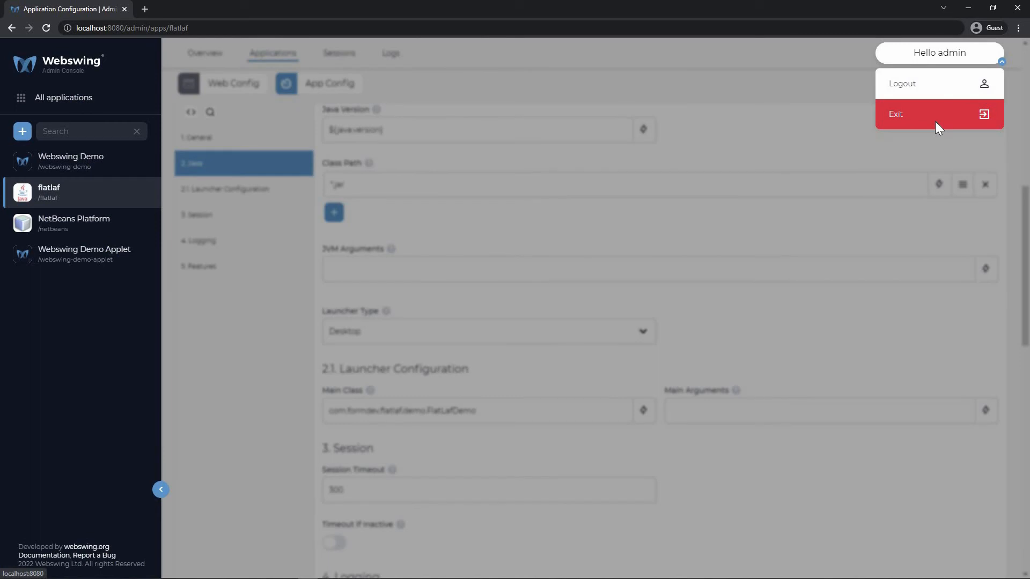
click(895, 113)
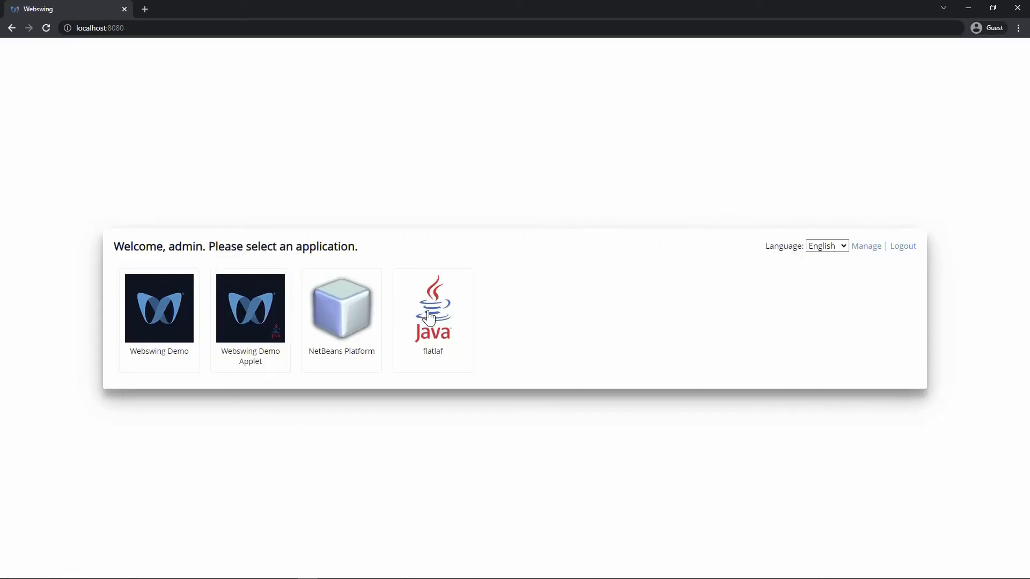
click(433, 307)
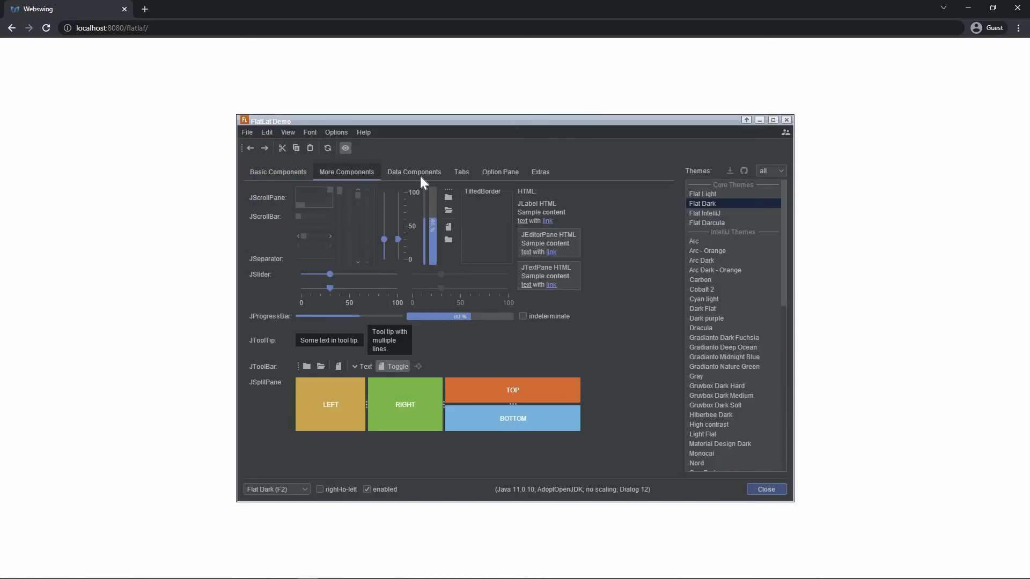
Browse the Tabs and More Components pages, then switch the theme to Arc Dark.
click(461, 171)
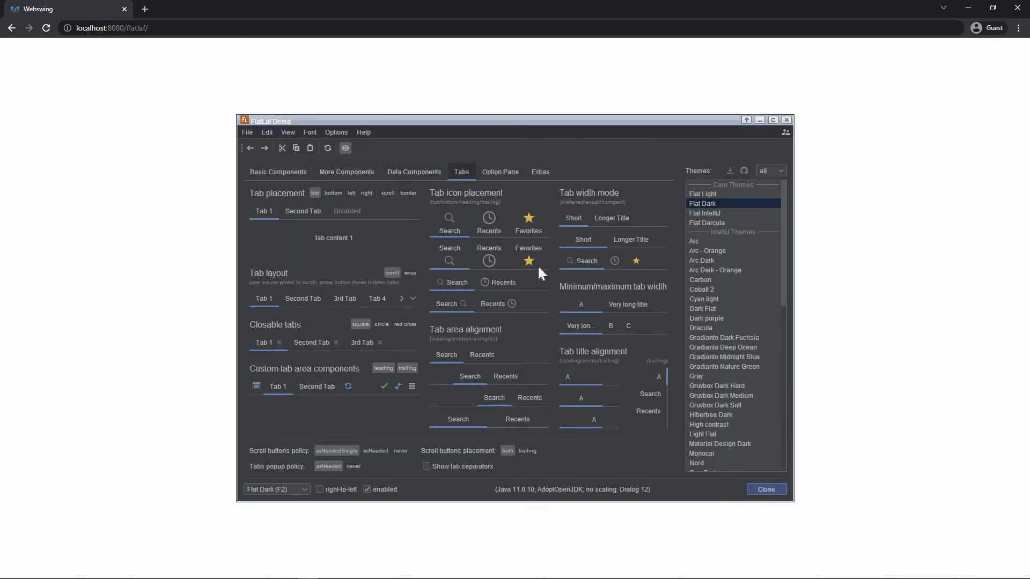
click(346, 171)
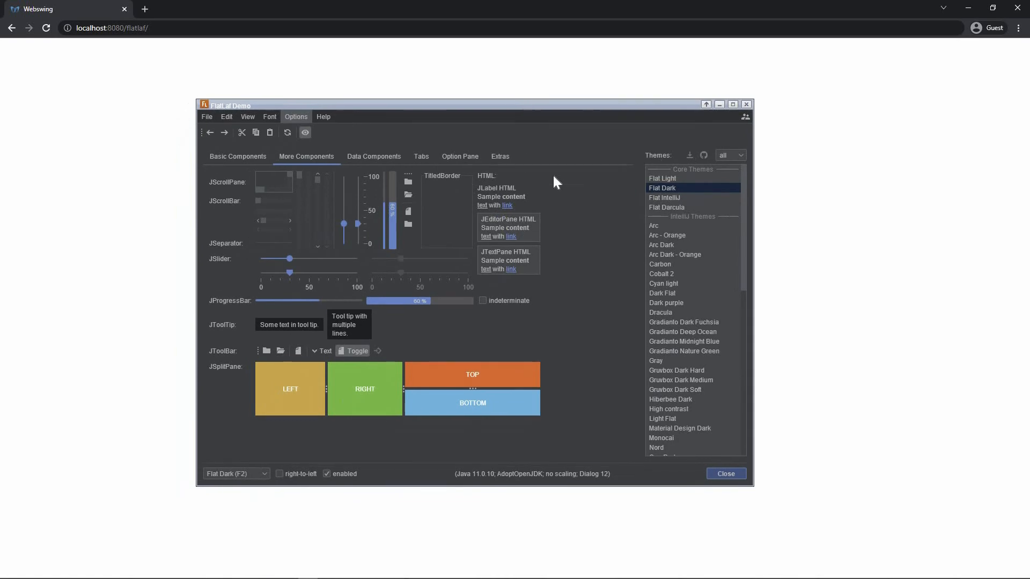
click(662, 245)
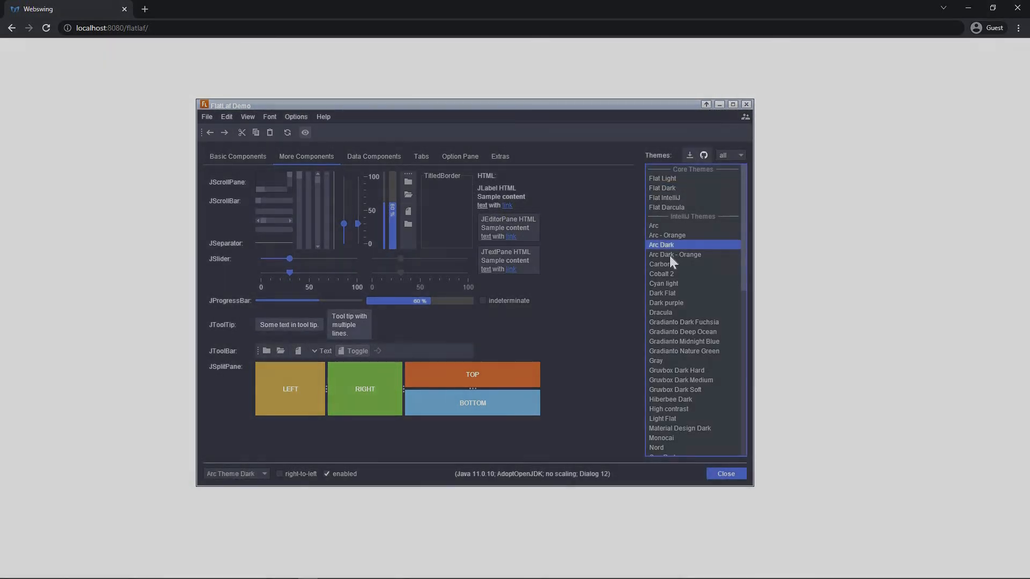